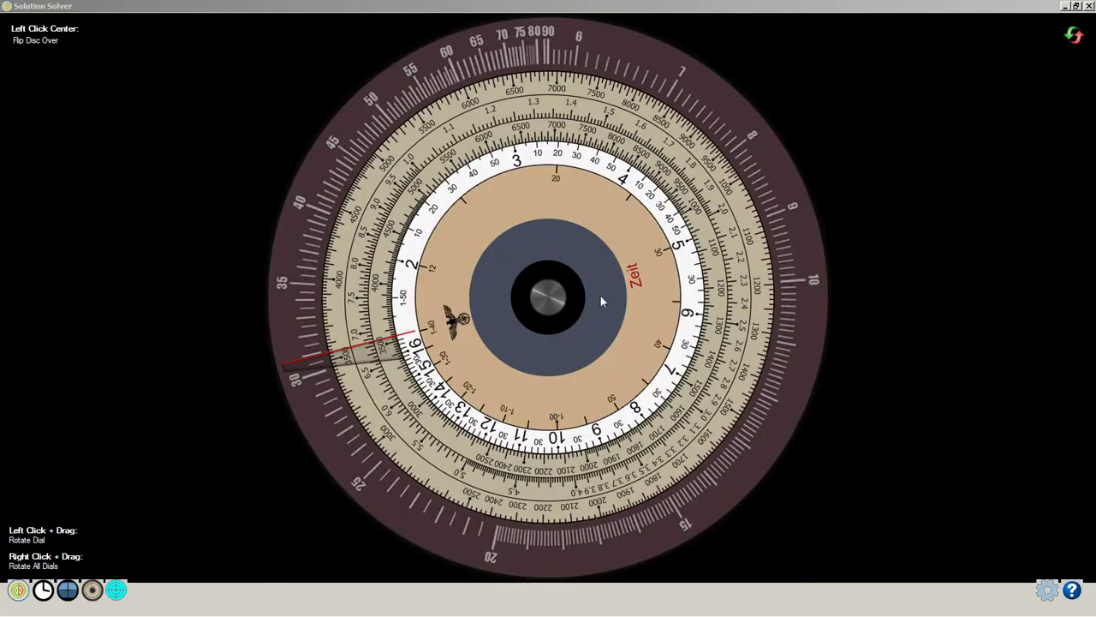
Switch to the attack disc, then bring up the Wolfpack periscope view.
left_click(548, 300)
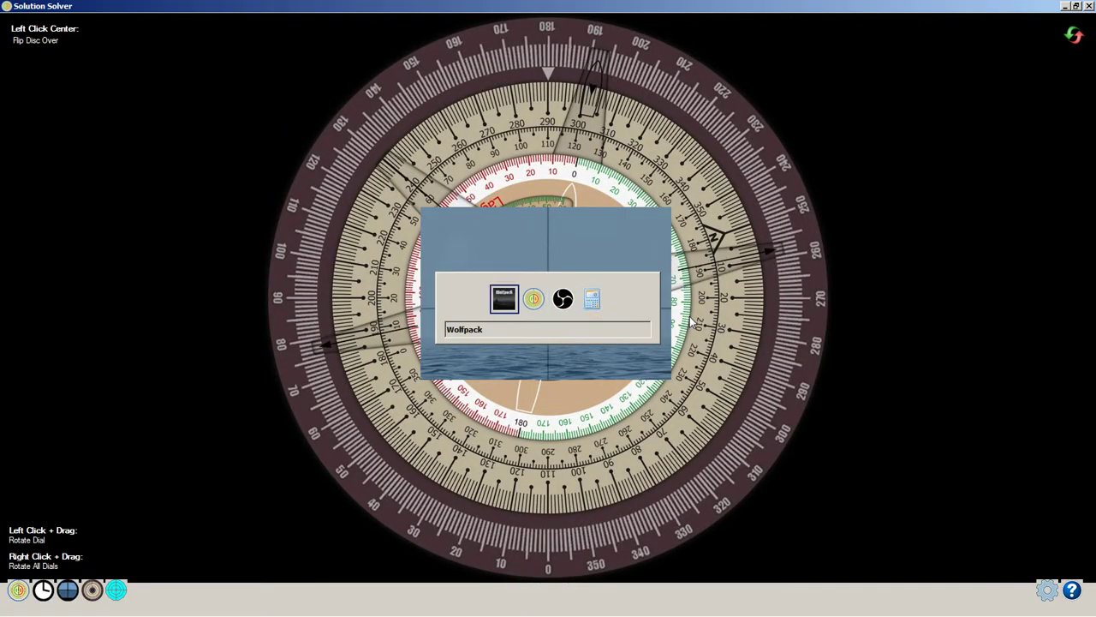
left_click(533, 298)
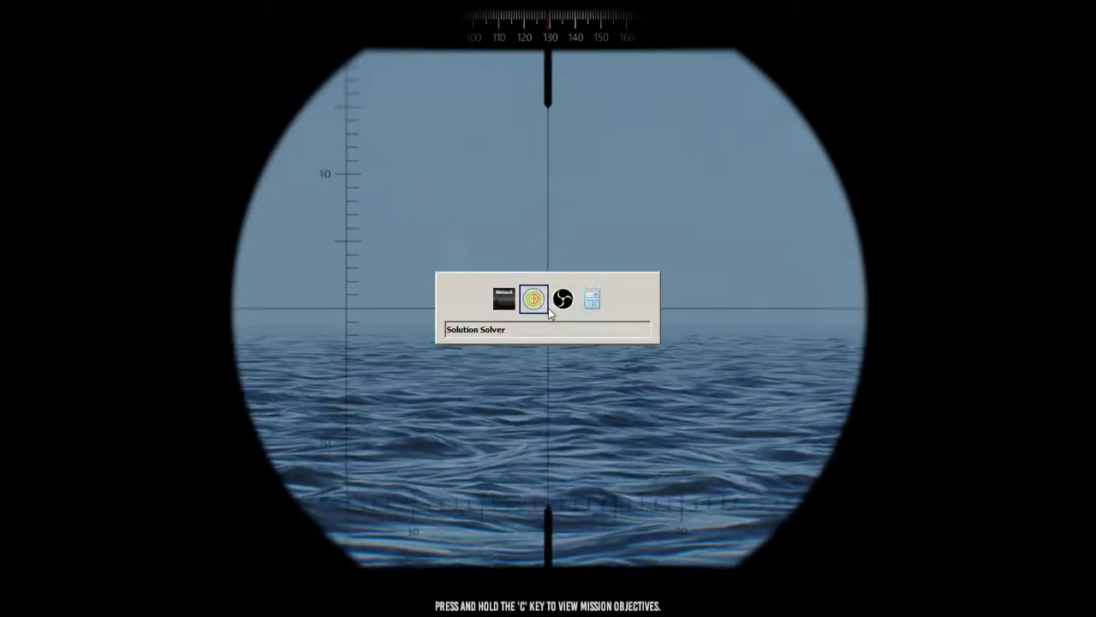
Return to the solver window showing the attack disc with the target plot.
left_click(592, 298)
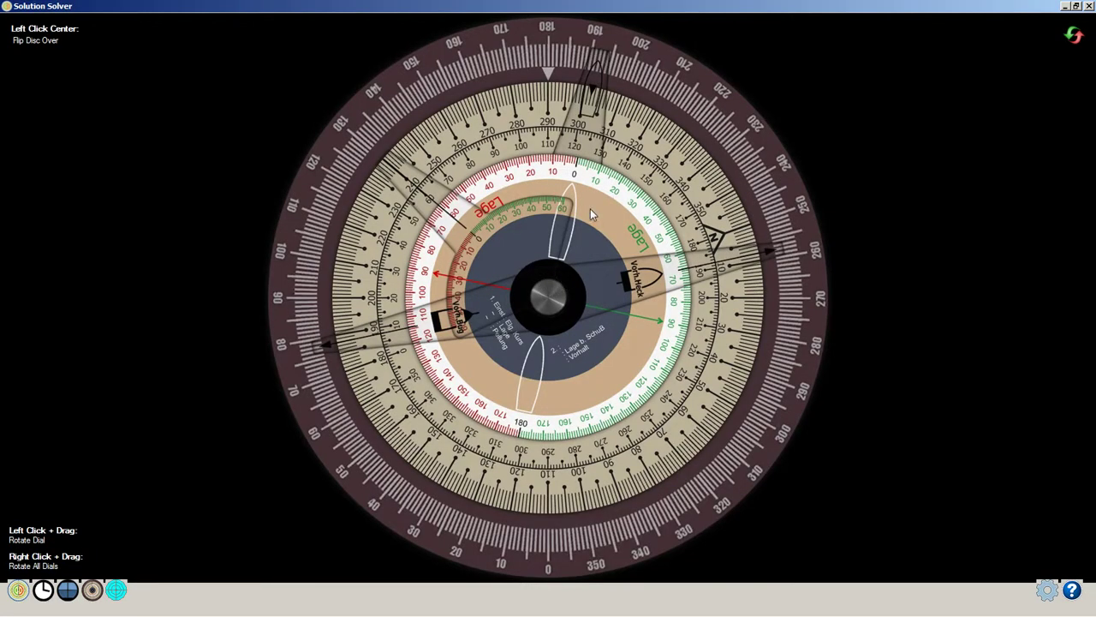
Rotate the inner plotting disc until the target ship's course line stands vertical.
left_click_drag(591, 214, 750, 288)
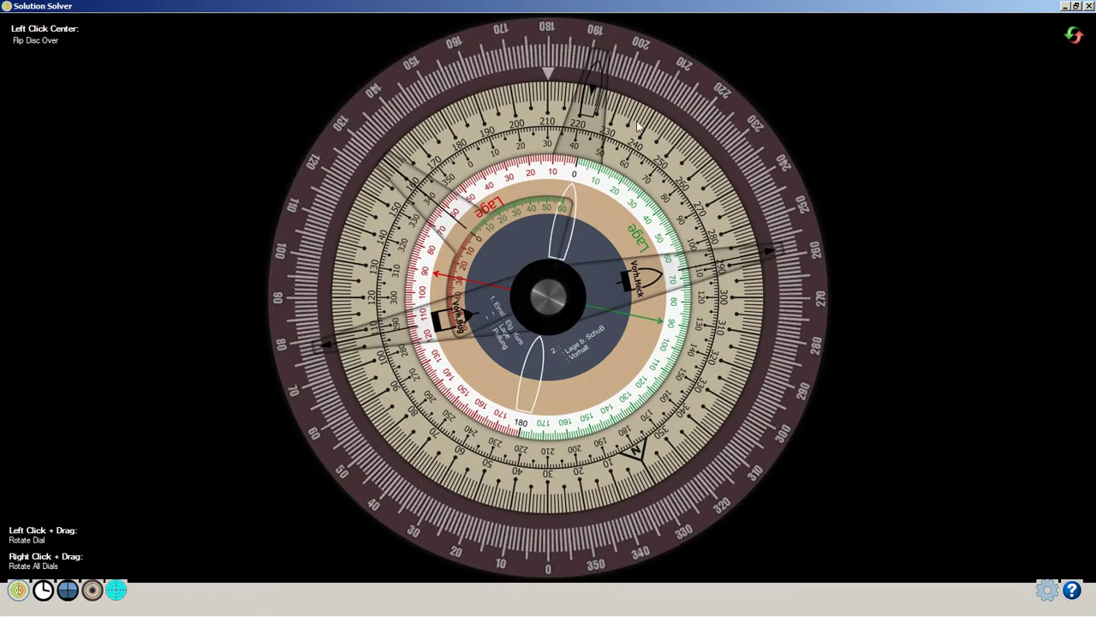
mouse_move(651, 140)
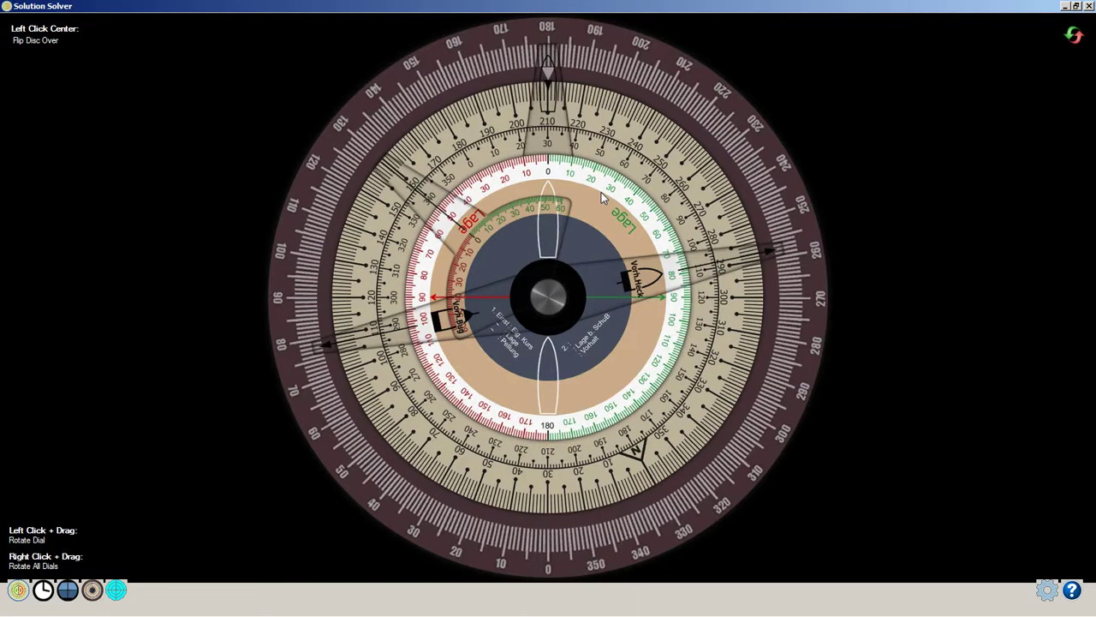
mouse_move(442, 219)
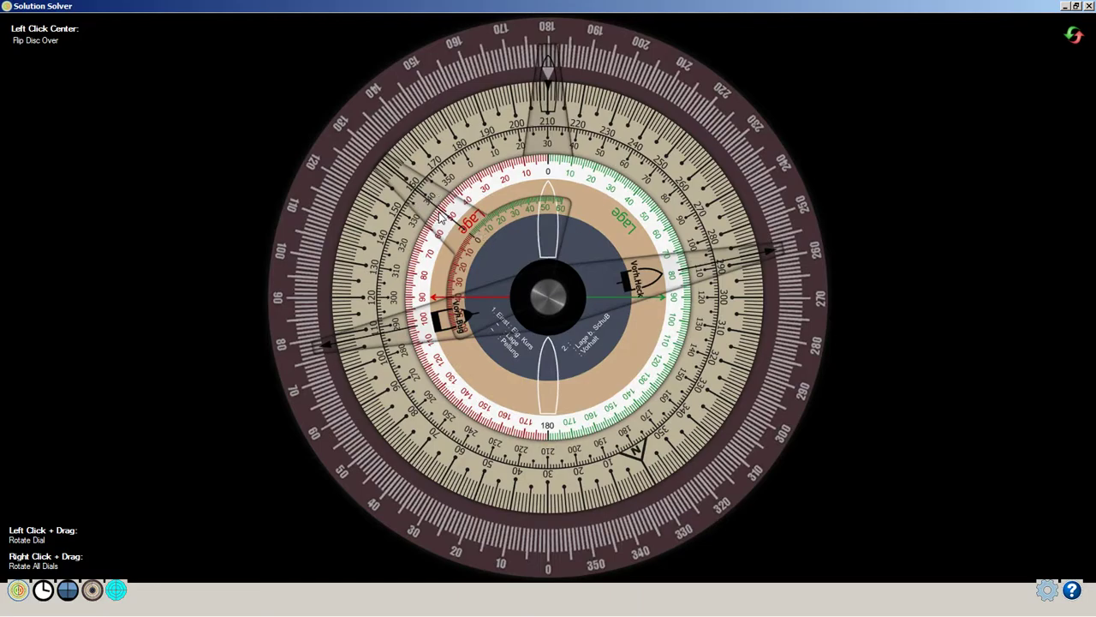
mouse_move(552, 138)
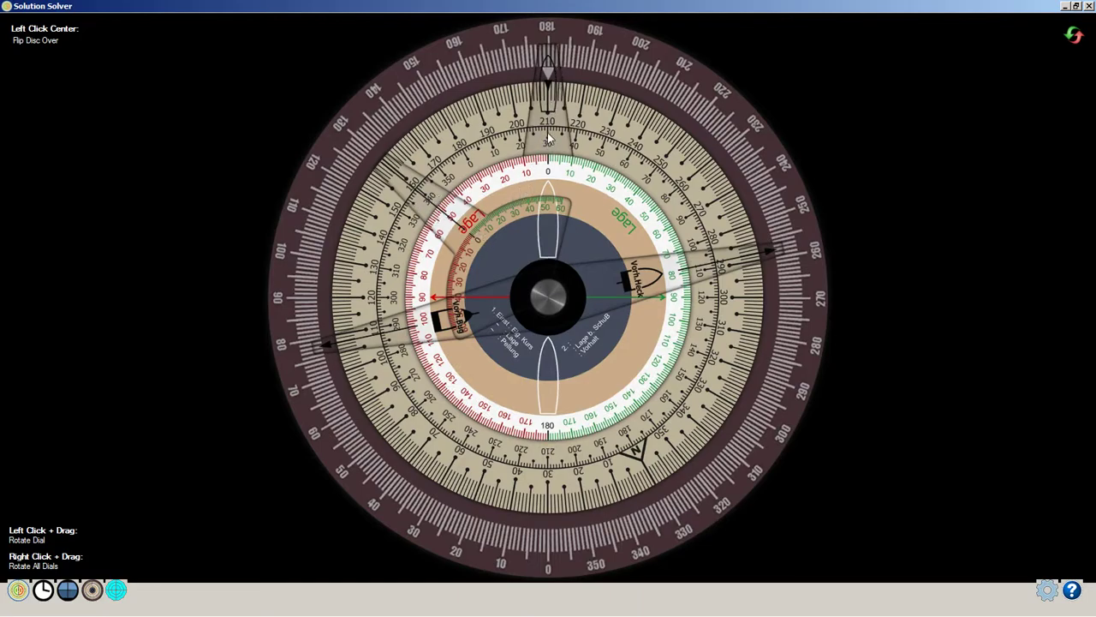
mouse_move(551, 106)
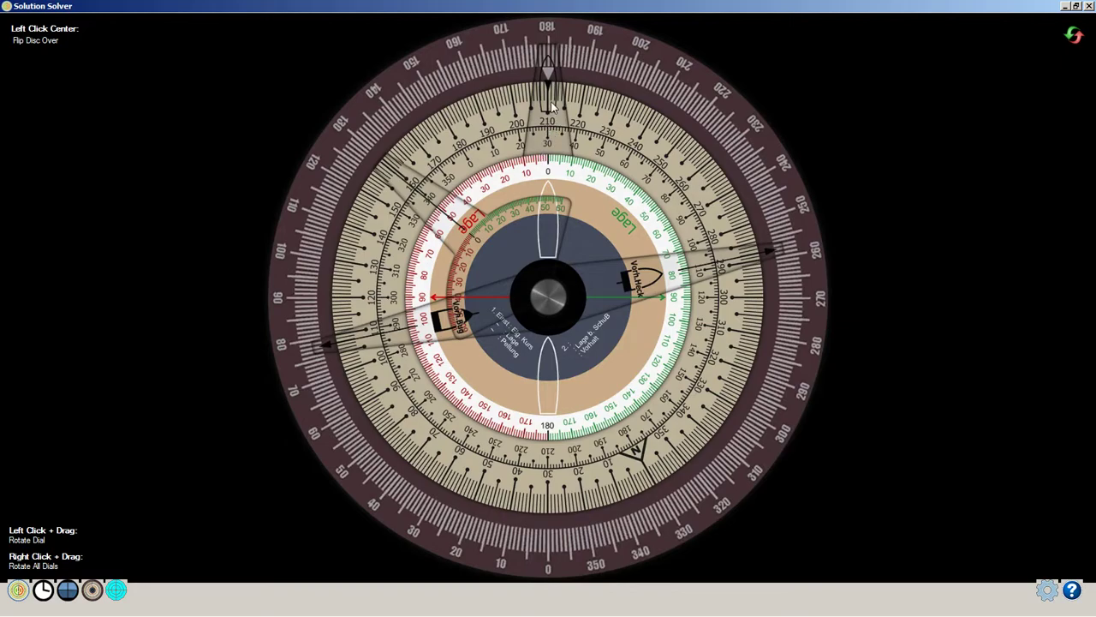
mouse_move(555, 79)
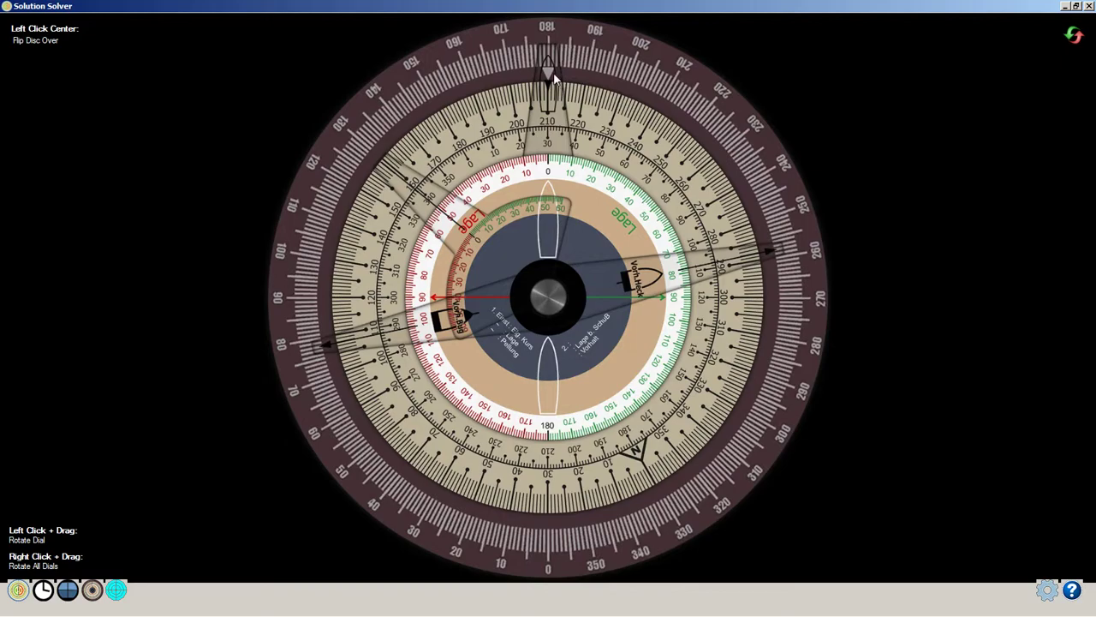
mouse_move(558, 98)
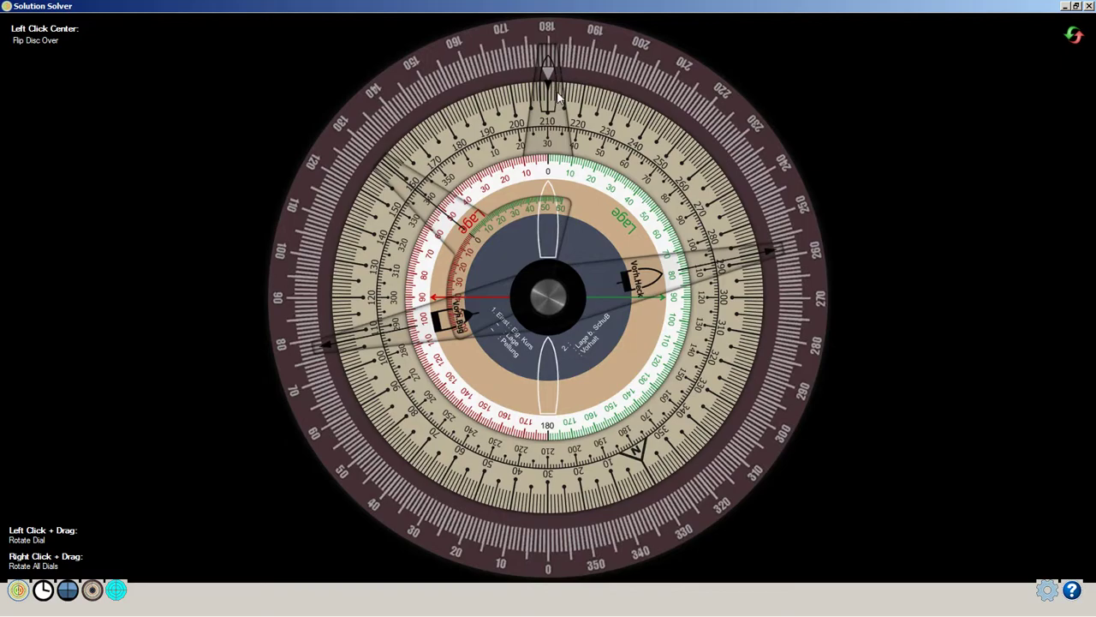
mouse_move(579, 151)
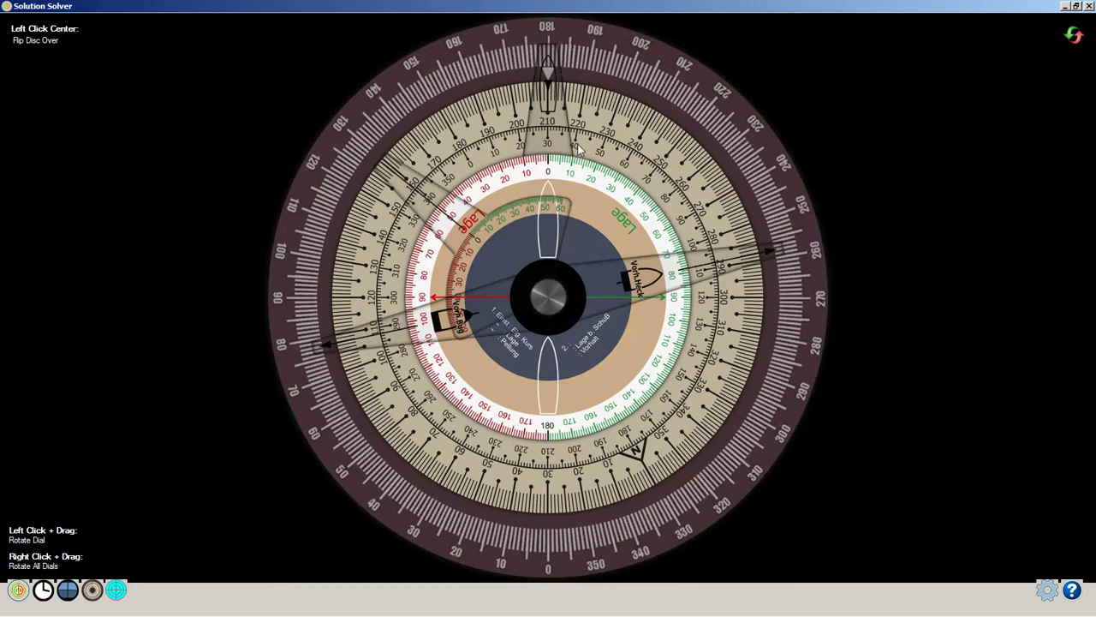
mouse_move(688, 267)
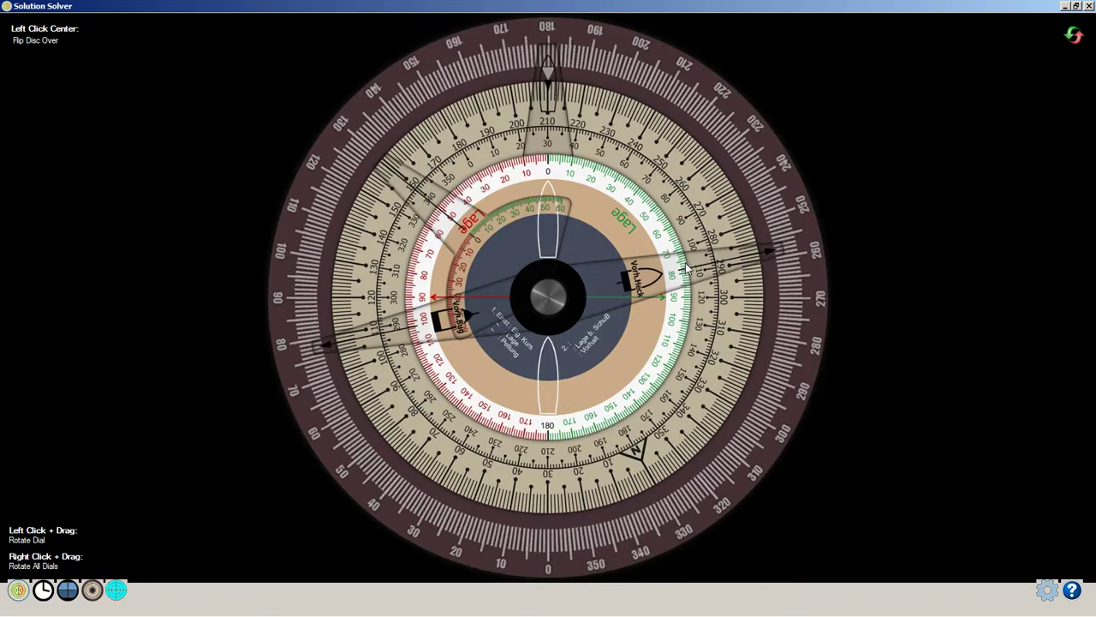
mouse_move(700, 308)
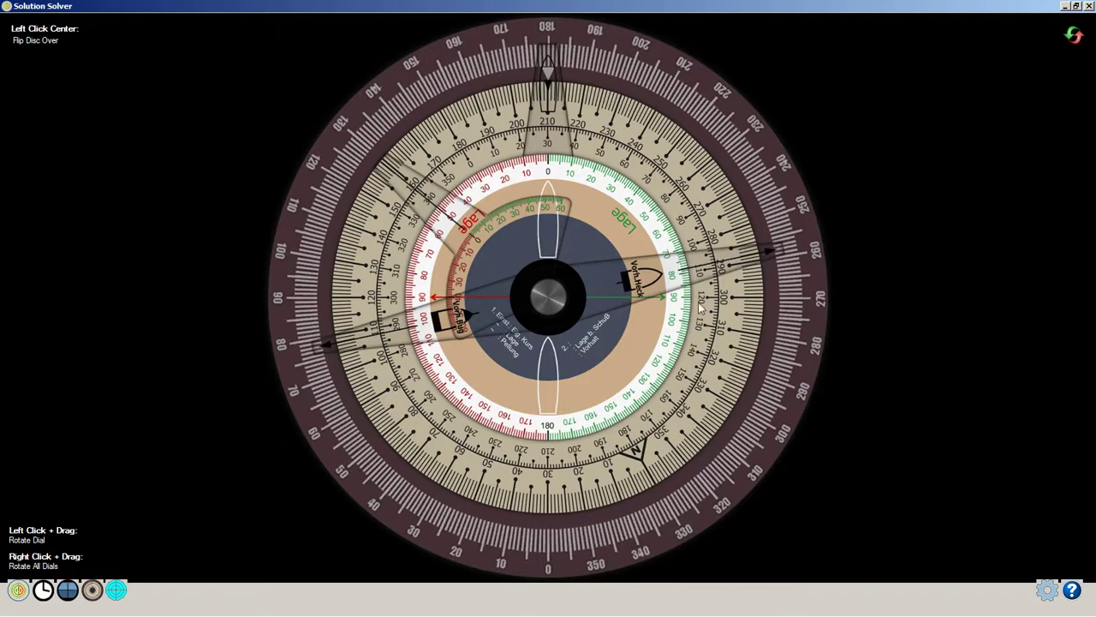
mouse_move(777, 256)
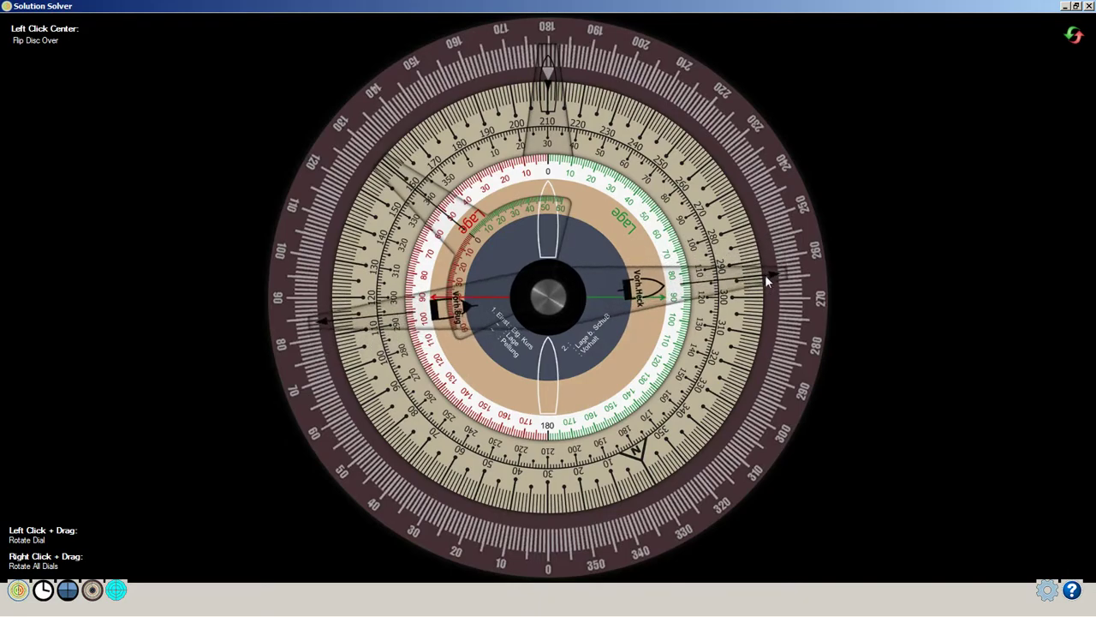
Rotate the inner target disc so the ship marker lies level along the horizontal line.
left_click_drag(767, 281, 497, 302)
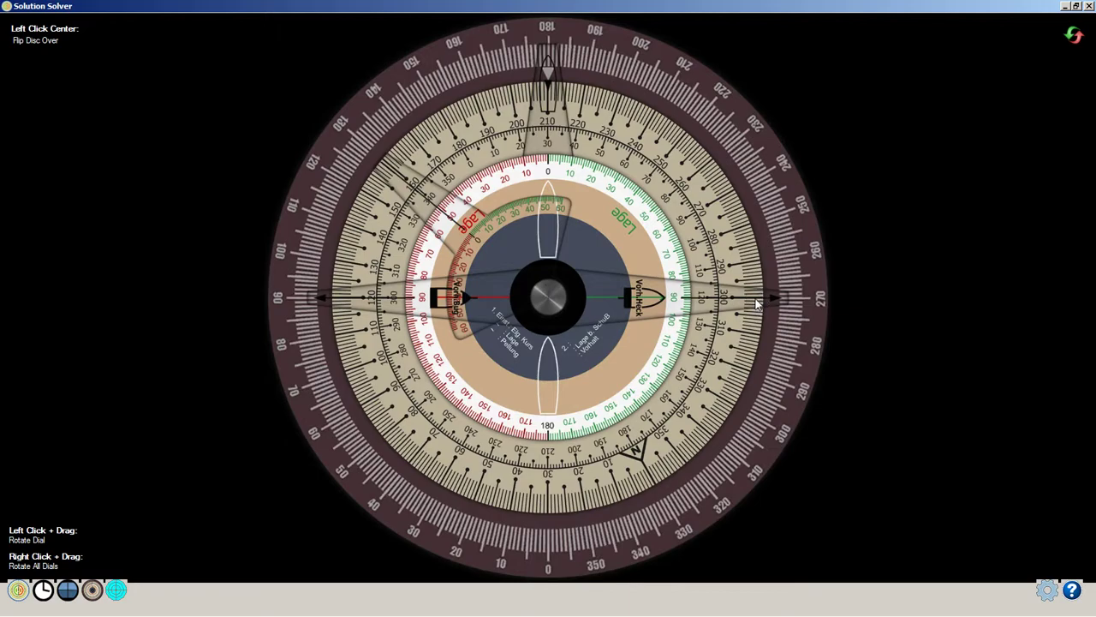
mouse_move(569, 274)
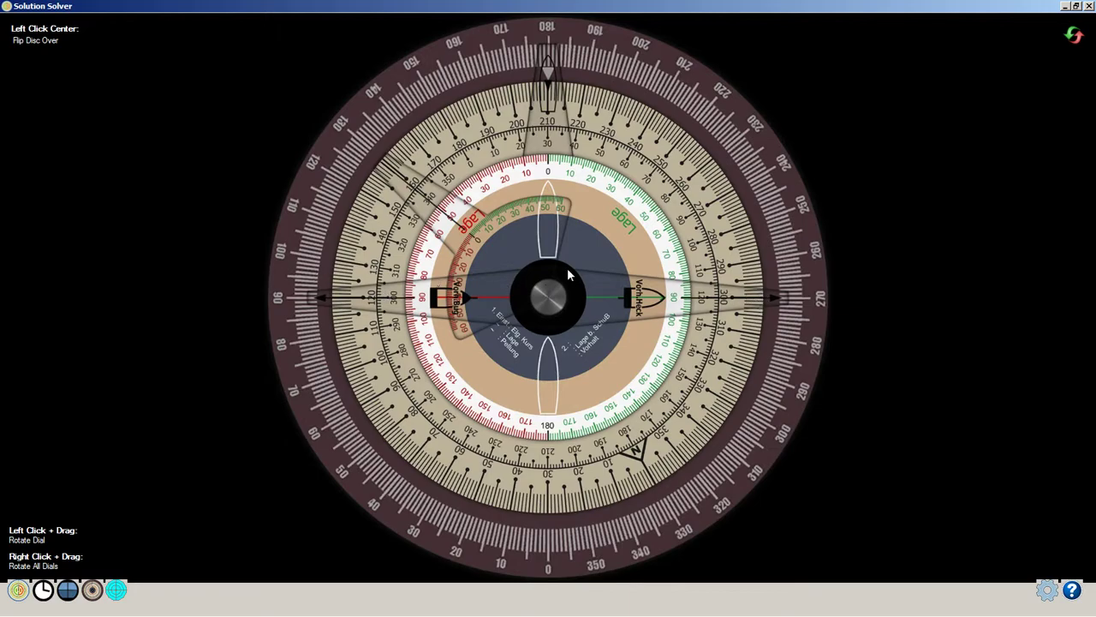
mouse_move(397, 295)
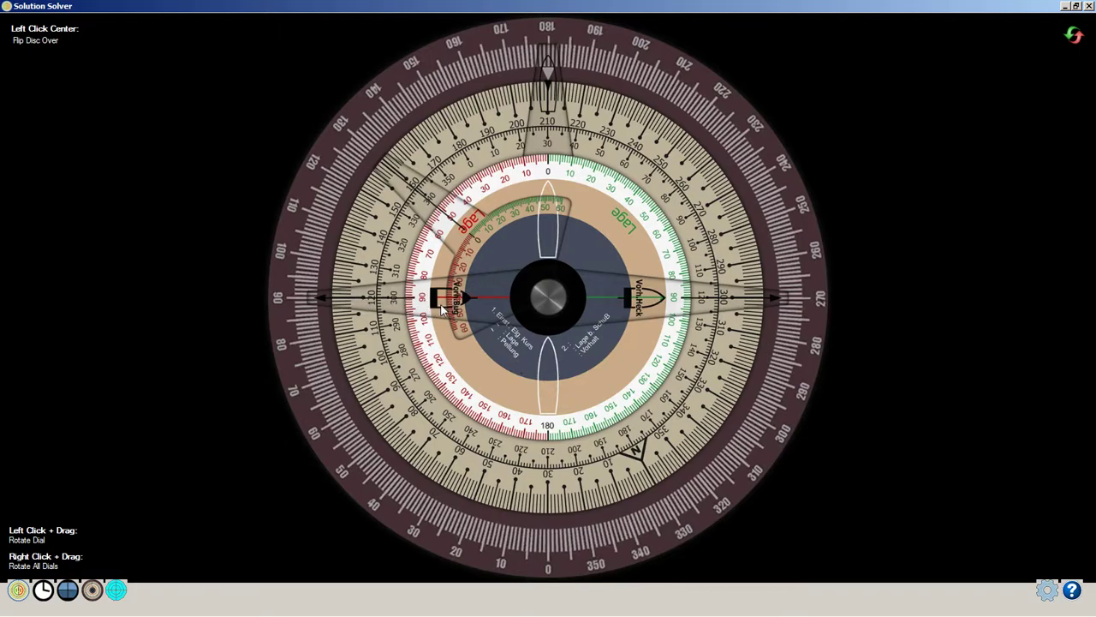
mouse_move(414, 305)
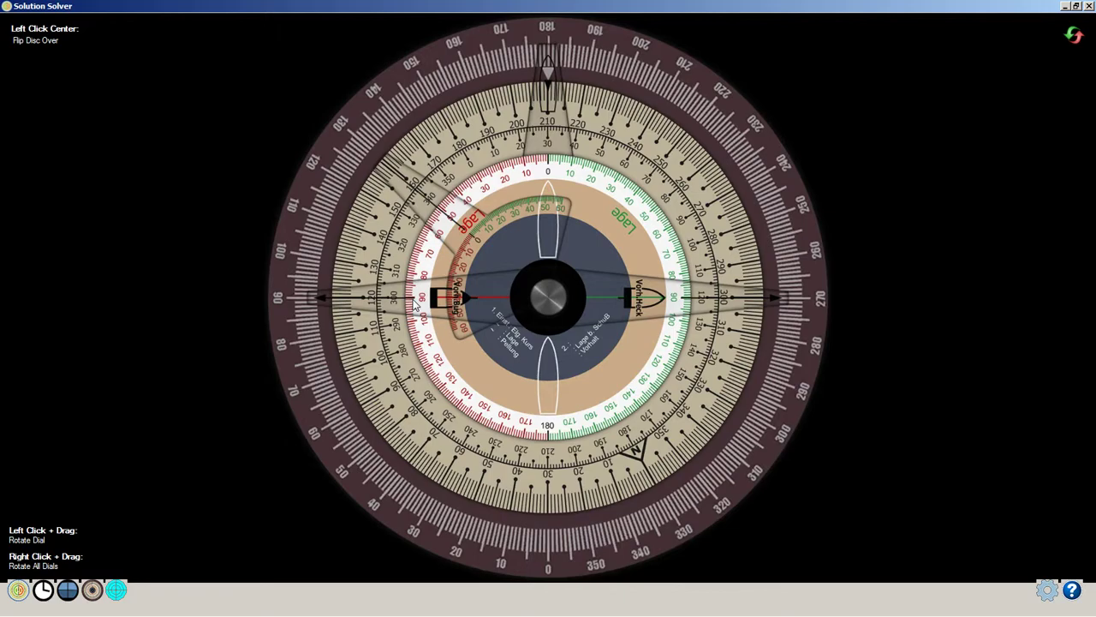
mouse_move(760, 310)
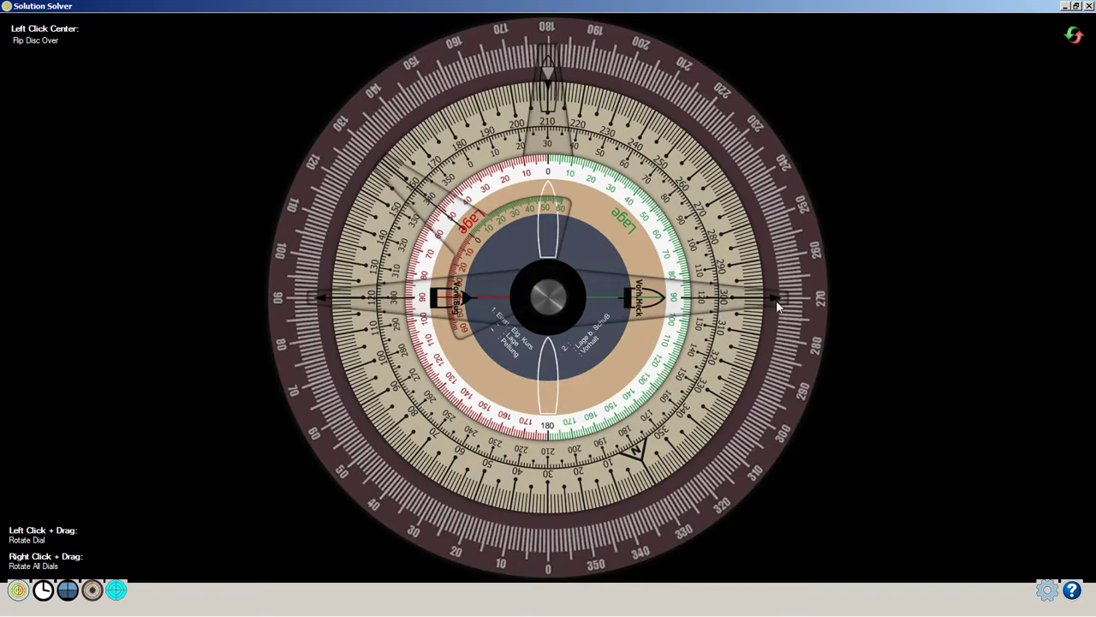
Rotate the target disc so the ship marker runs diagonally toward the upper right.
left_click_drag(774, 305, 767, 134)
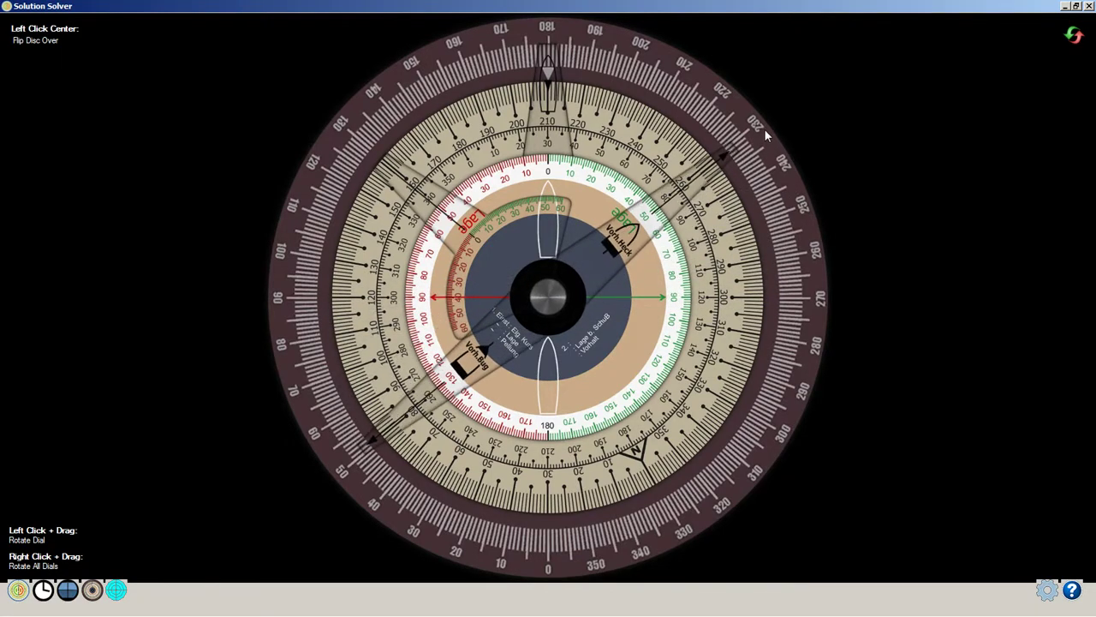
mouse_move(403, 294)
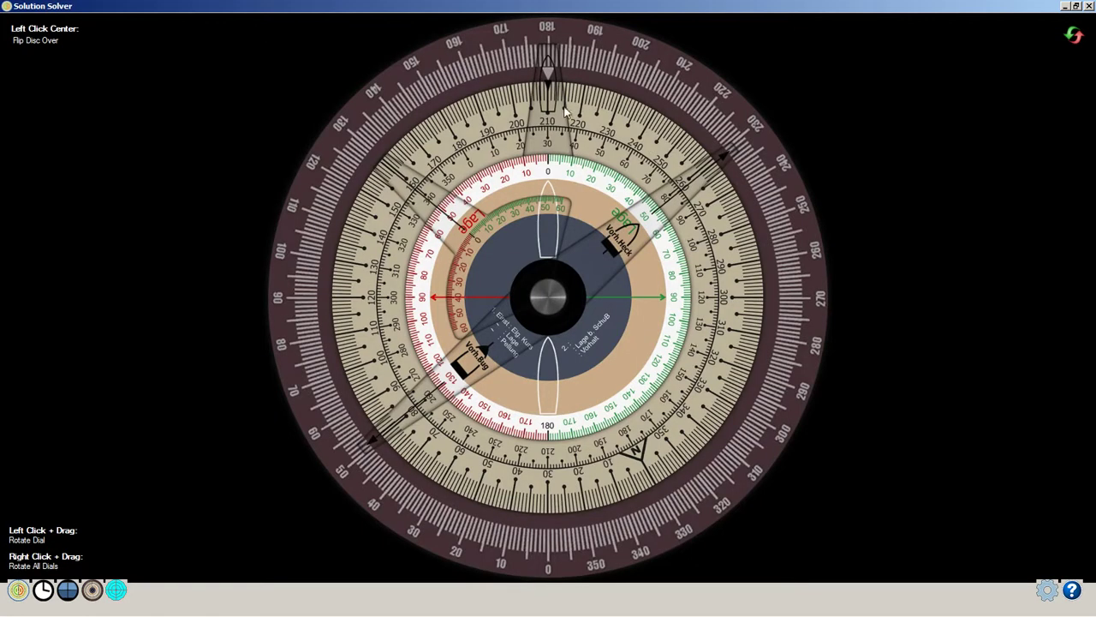
mouse_move(625, 298)
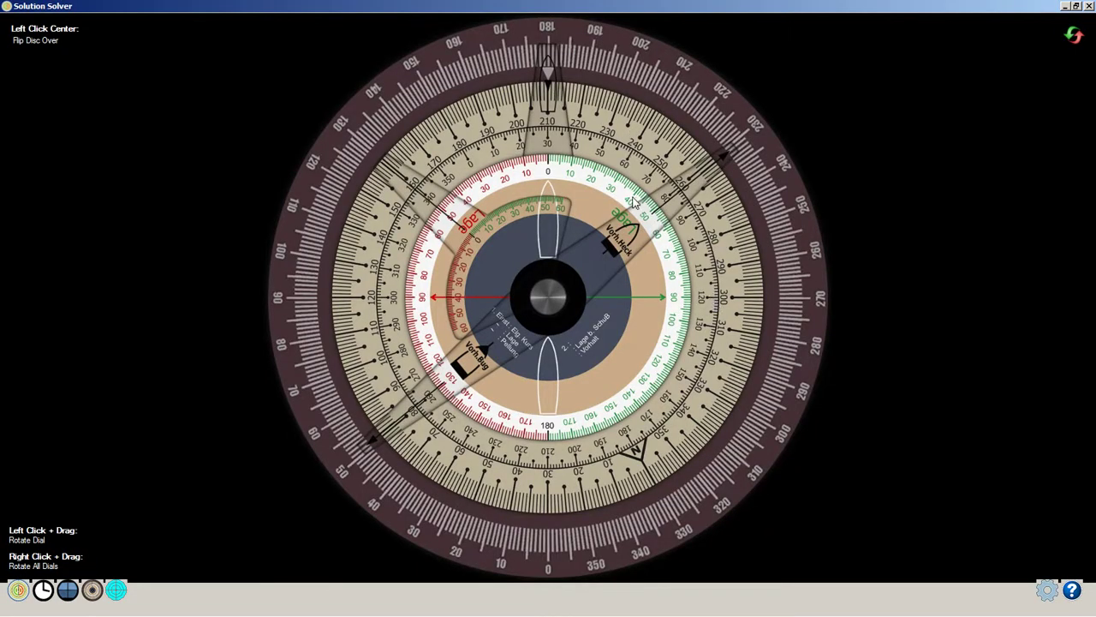
Switch from the attack disc to the speed, time and distance calculator disc.
left_click(548, 298)
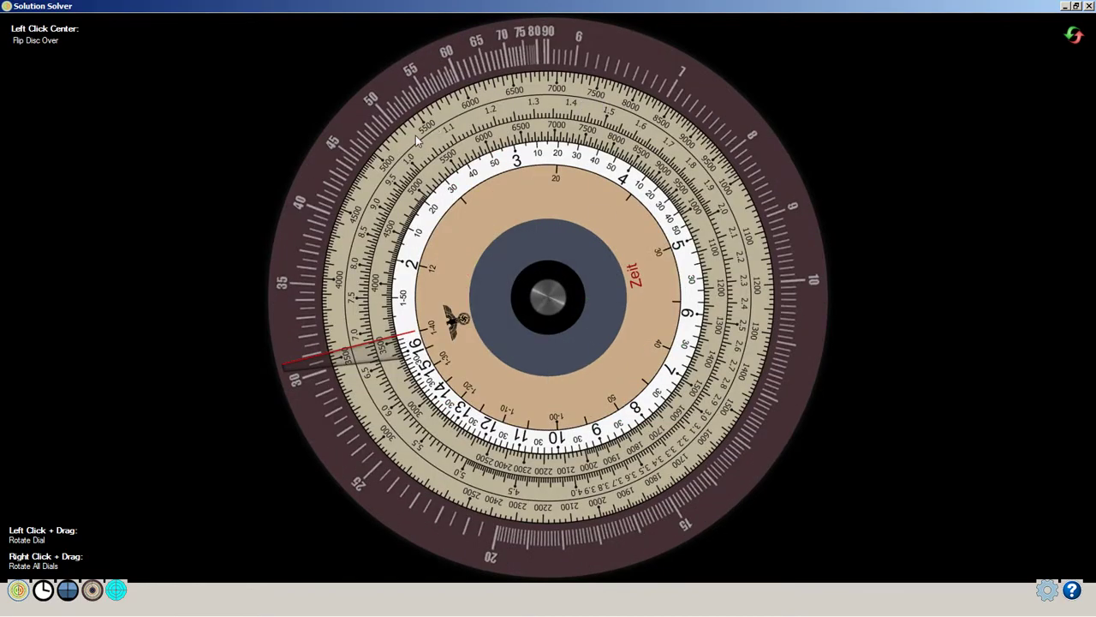
mouse_move(329, 317)
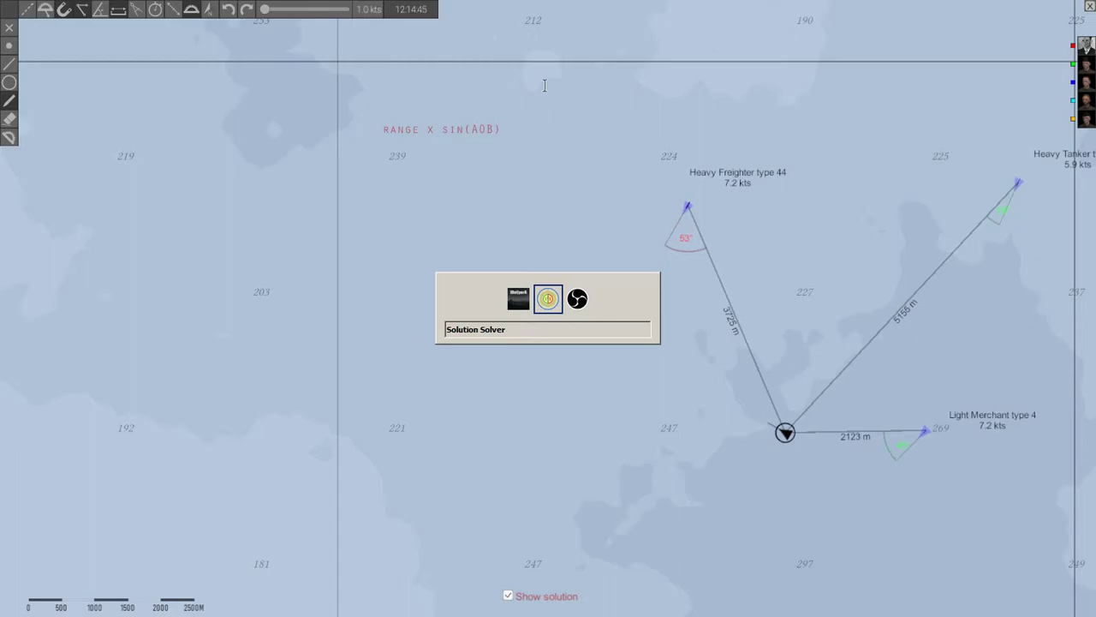
Return to the Wolfpack navigation map from the solver.
left_click(575, 298)
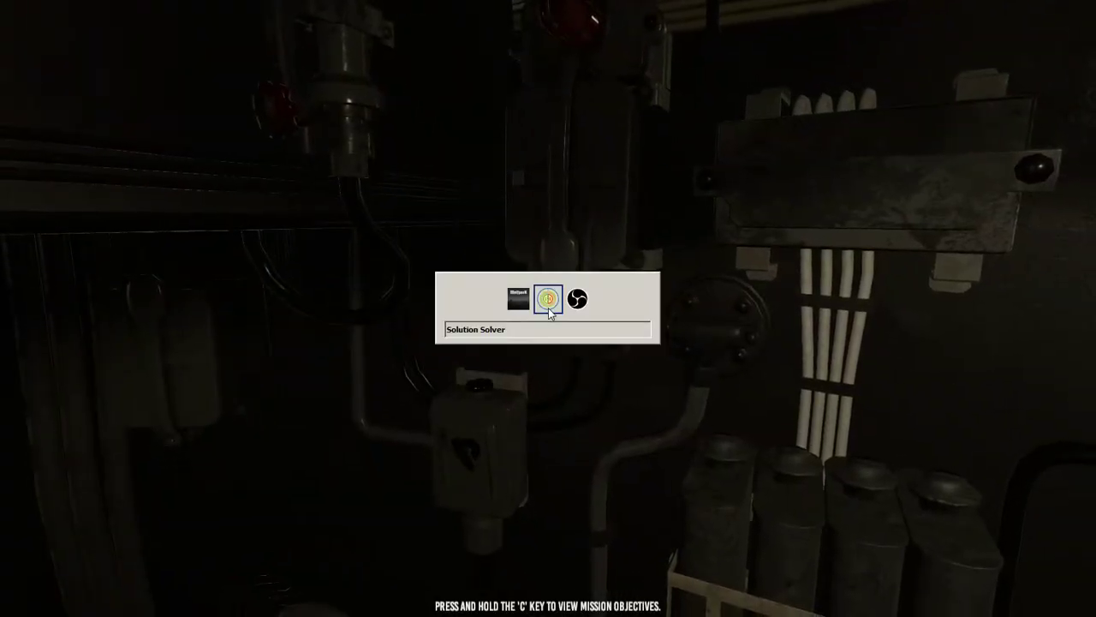
Clear the protractor off the chart and note 'RNAGE X SIN(BEARING)' on the map.
left_click(548, 298)
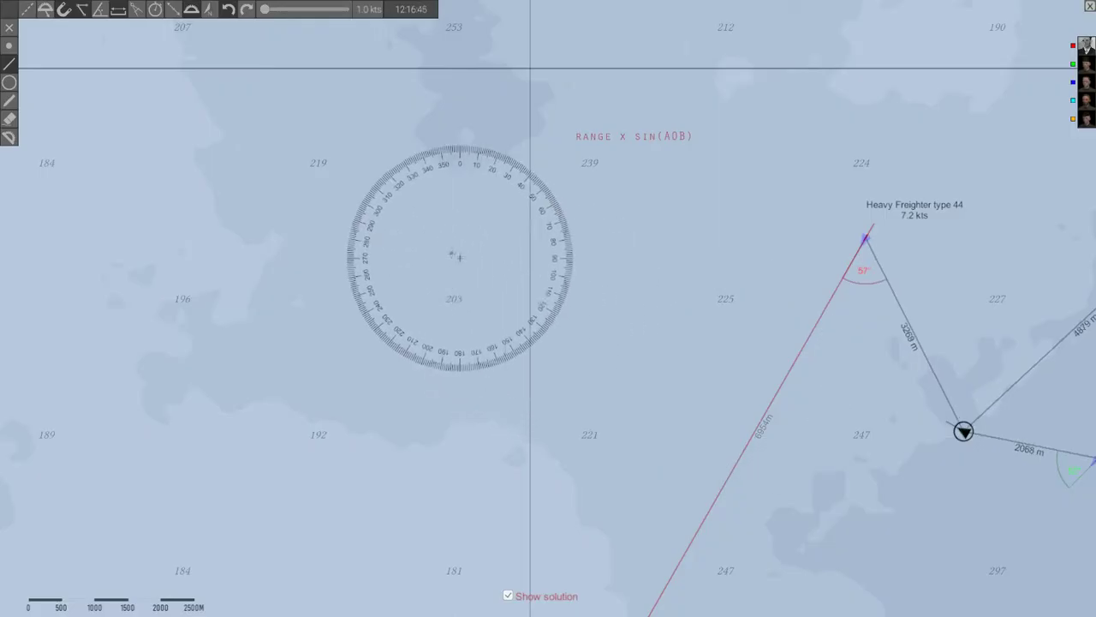
left_click_drag(454, 257, 60, 103)
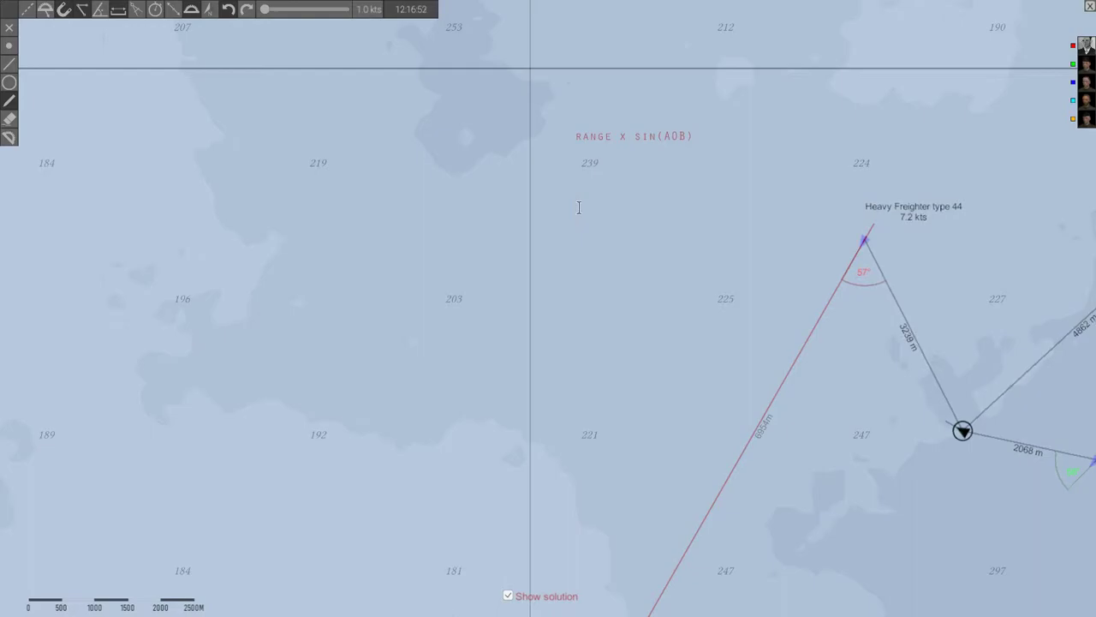
type("RNAGE X SIN(BEARING)")
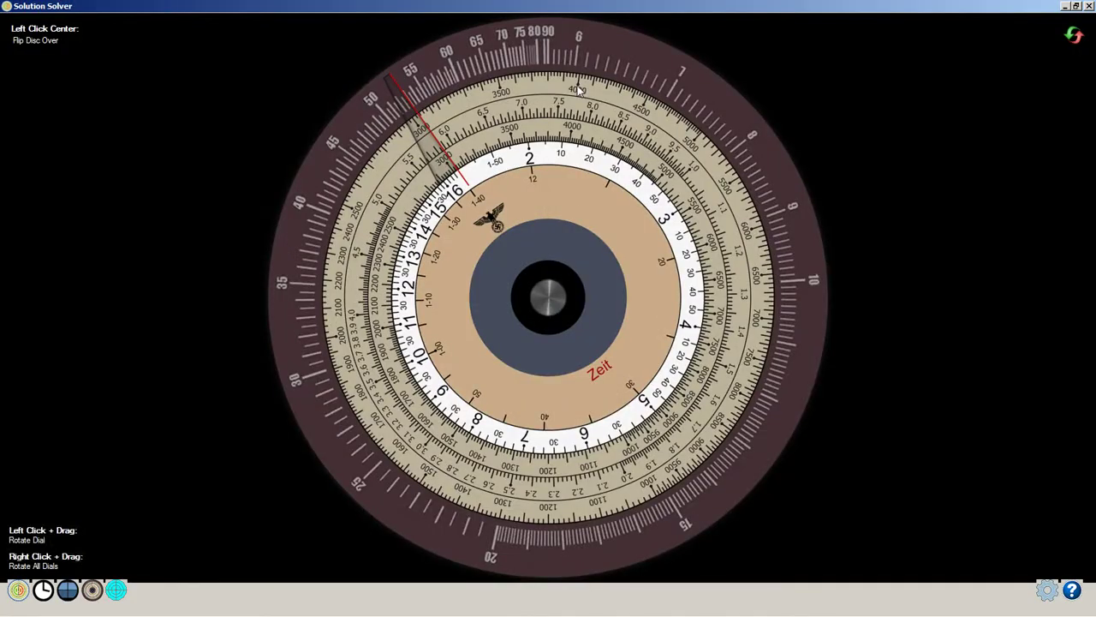
mouse_move(471, 98)
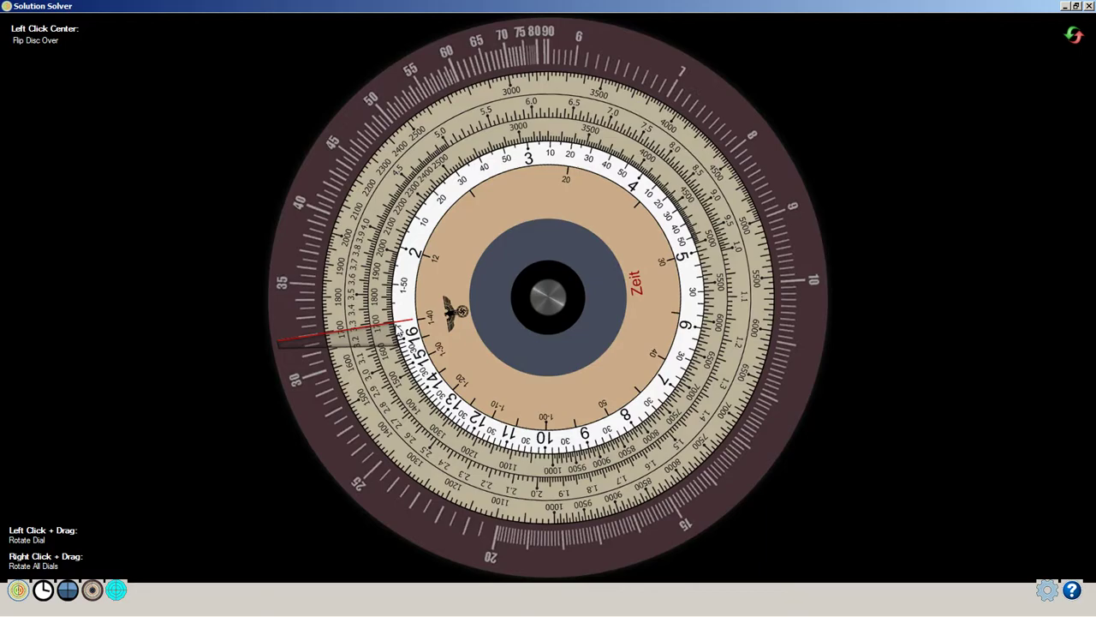
mouse_move(375, 340)
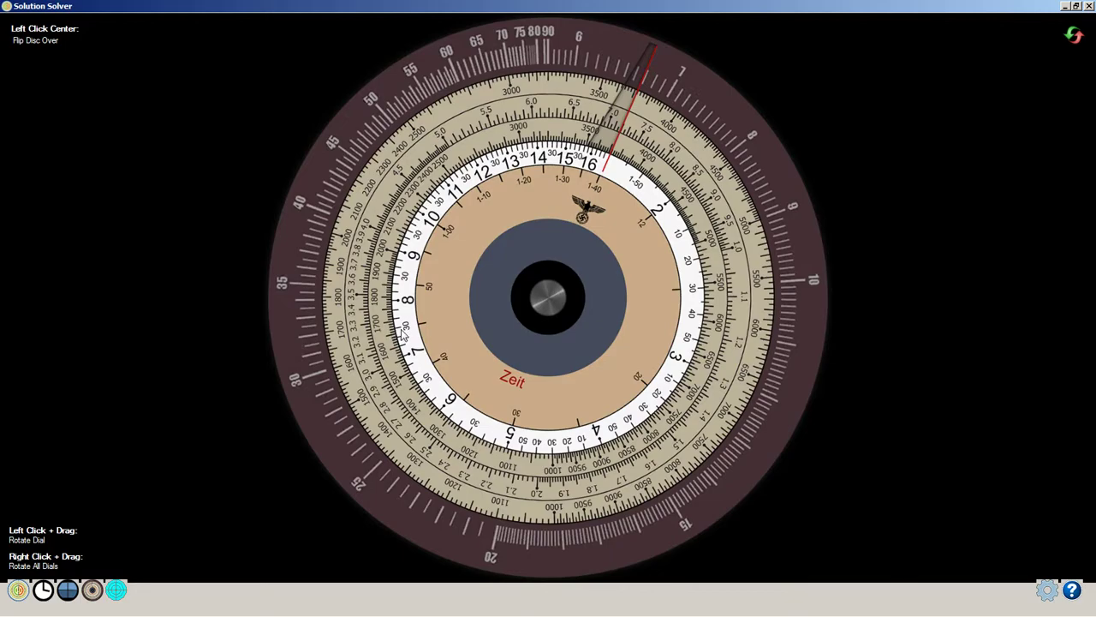
mouse_move(415, 363)
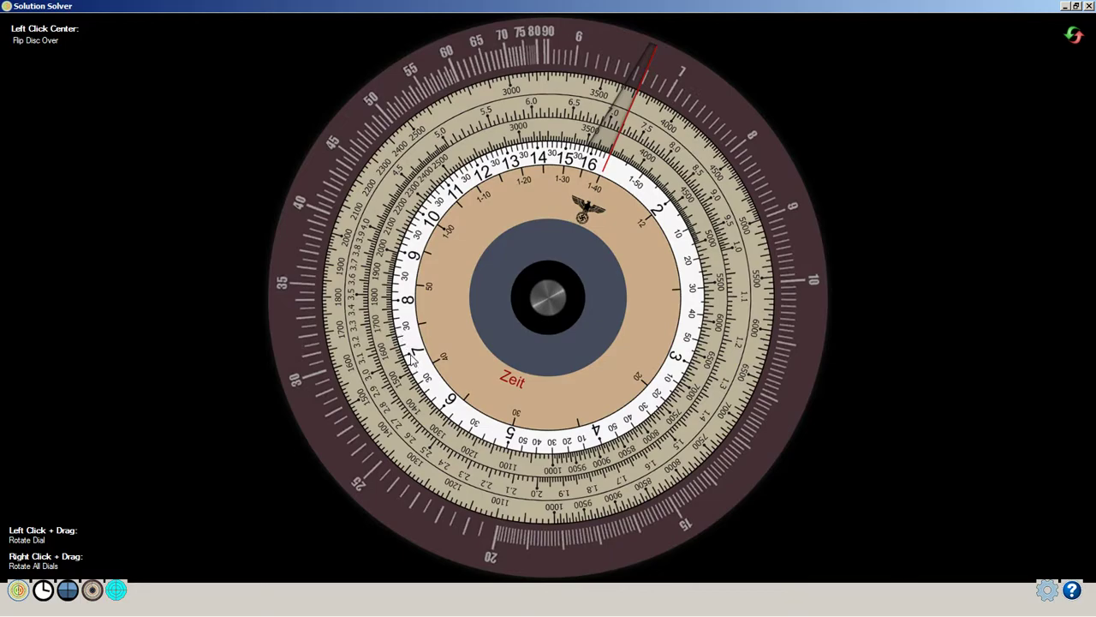
mouse_move(414, 361)
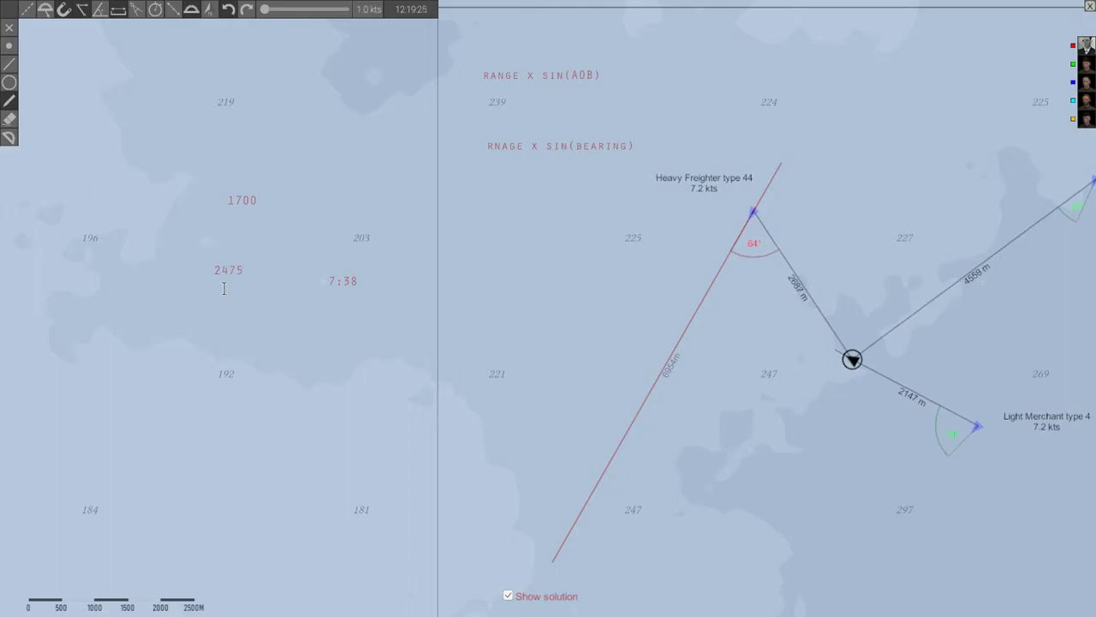
type("500")
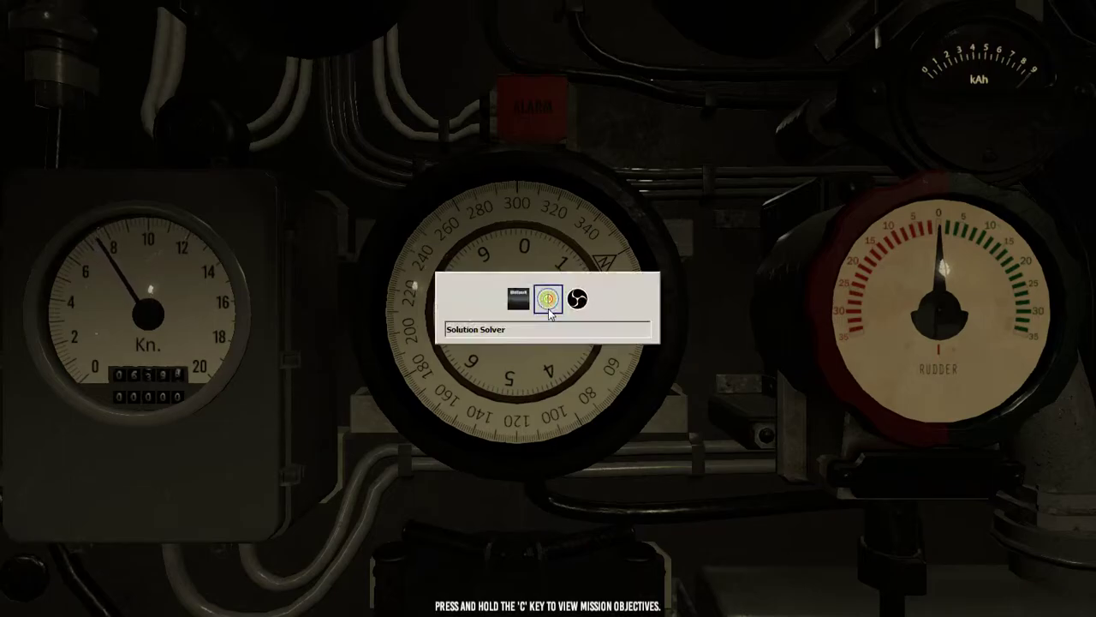
left_click(547, 298)
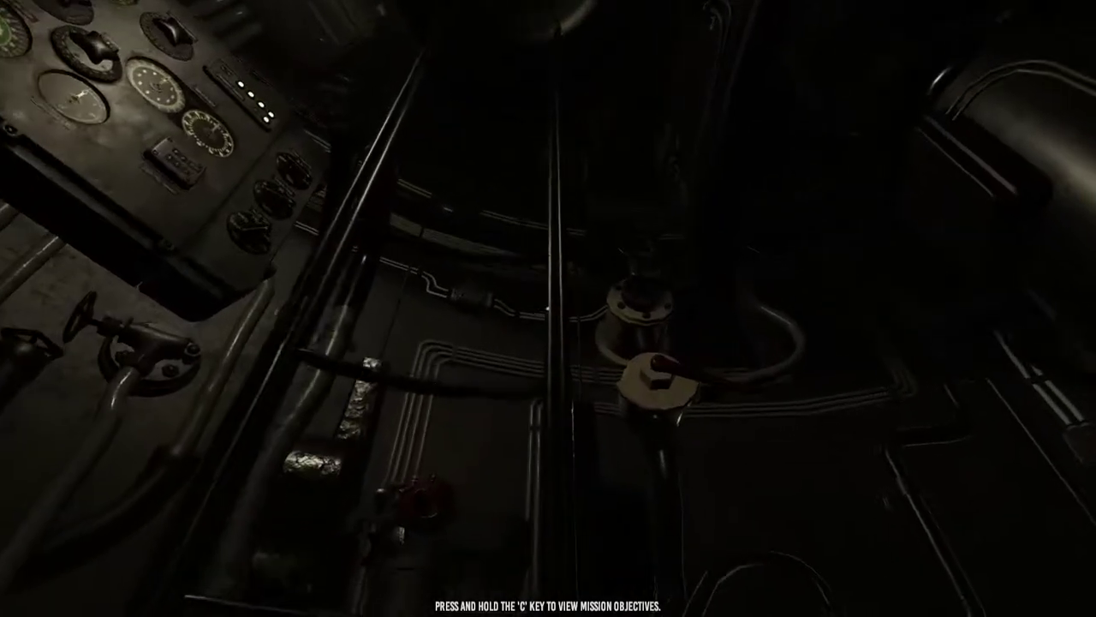
mouse_move(548, 308)
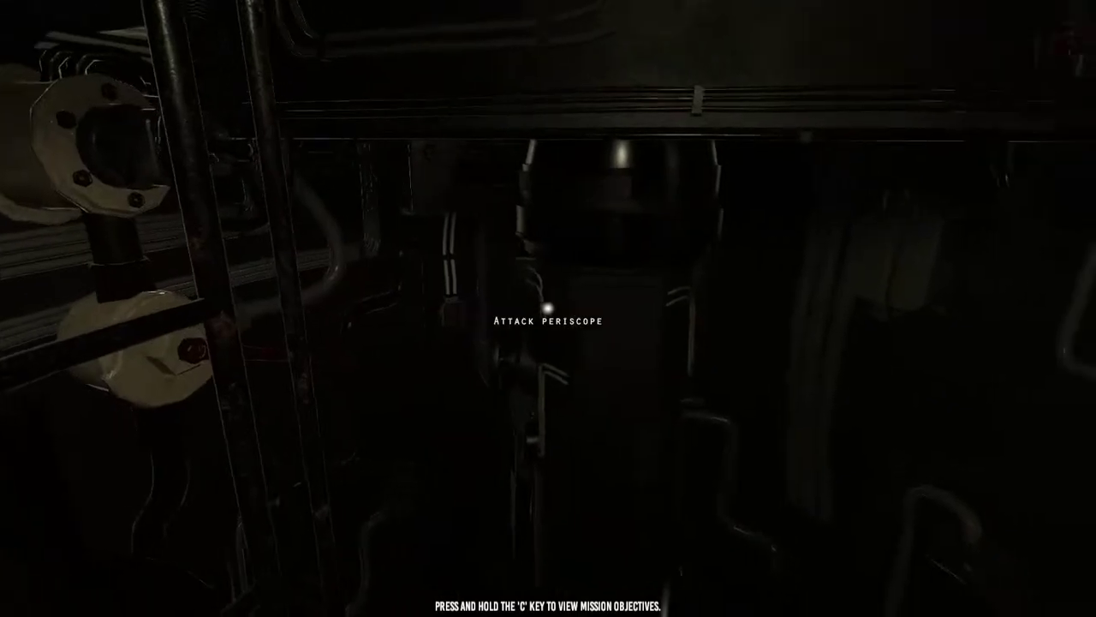
left_click(552, 320)
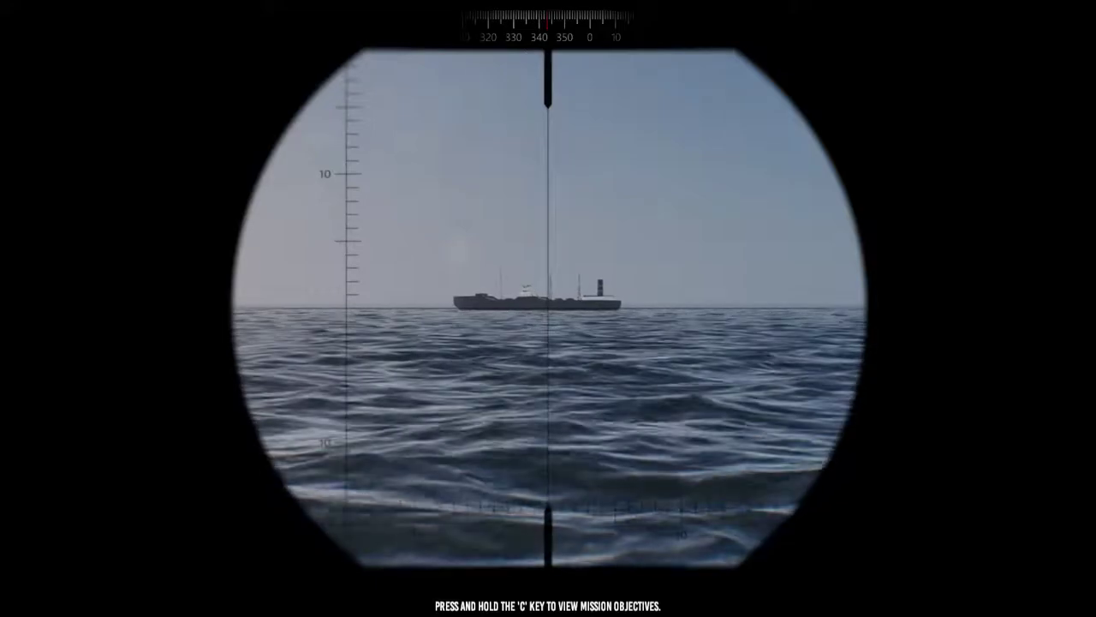
Bring up the navigation map with the plotted freighter, tanker and merchant contacts.
key("c")
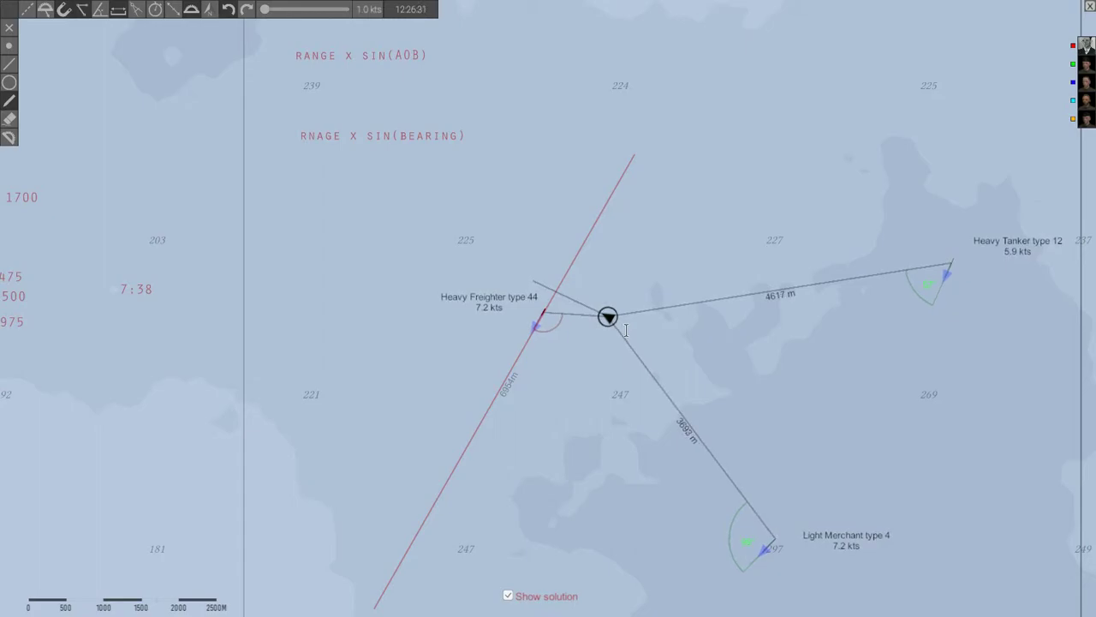
Switch from the navigation map over to the Solution Solver attack disc.
left_click(608, 315)
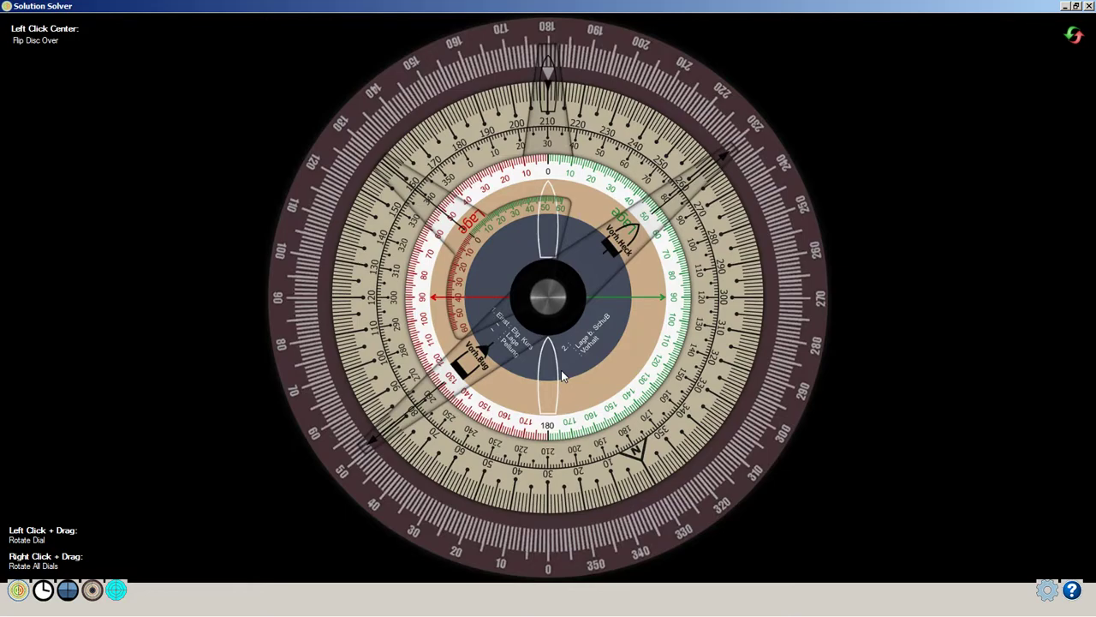
Rotate the inner attack disc so the target course line aligns with the target's bearing.
left_click_drag(562, 377, 625, 248)
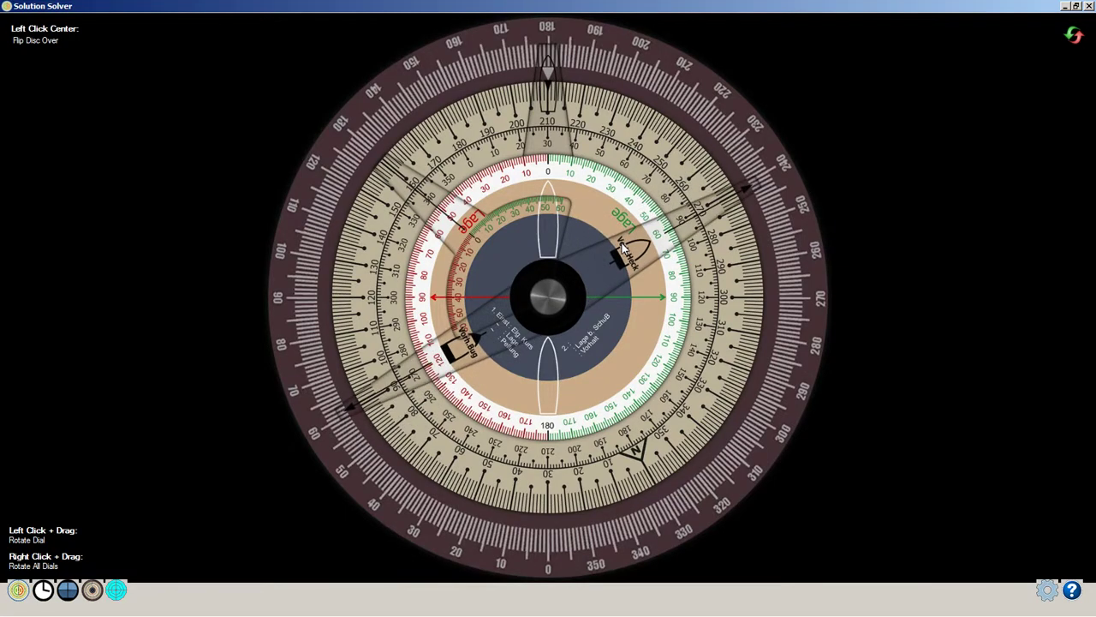